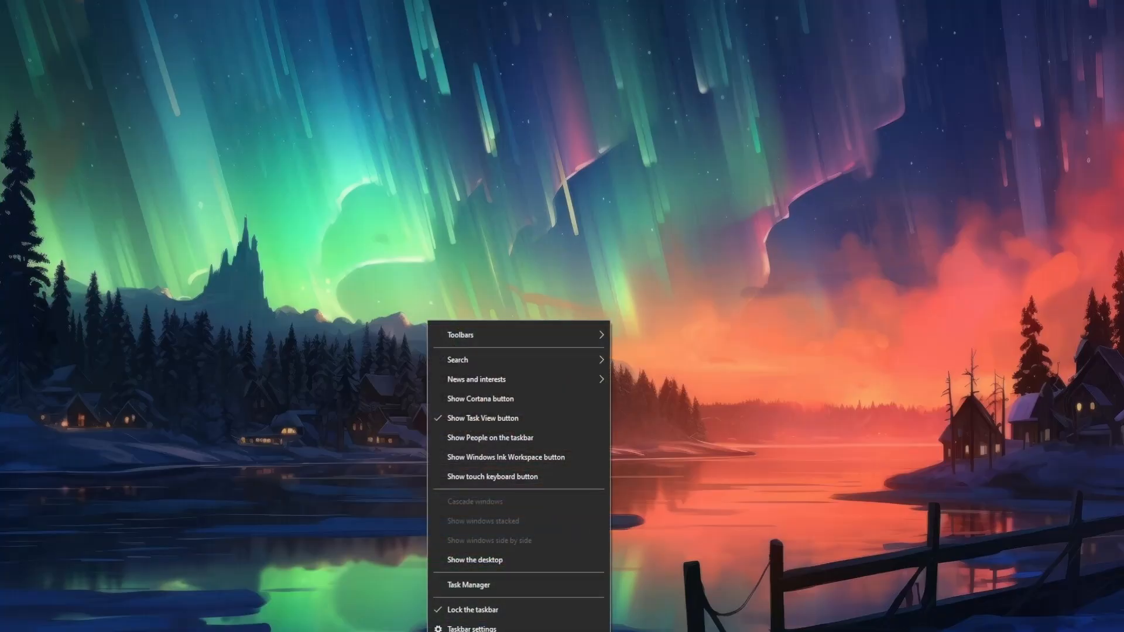
mouse_move(491, 585)
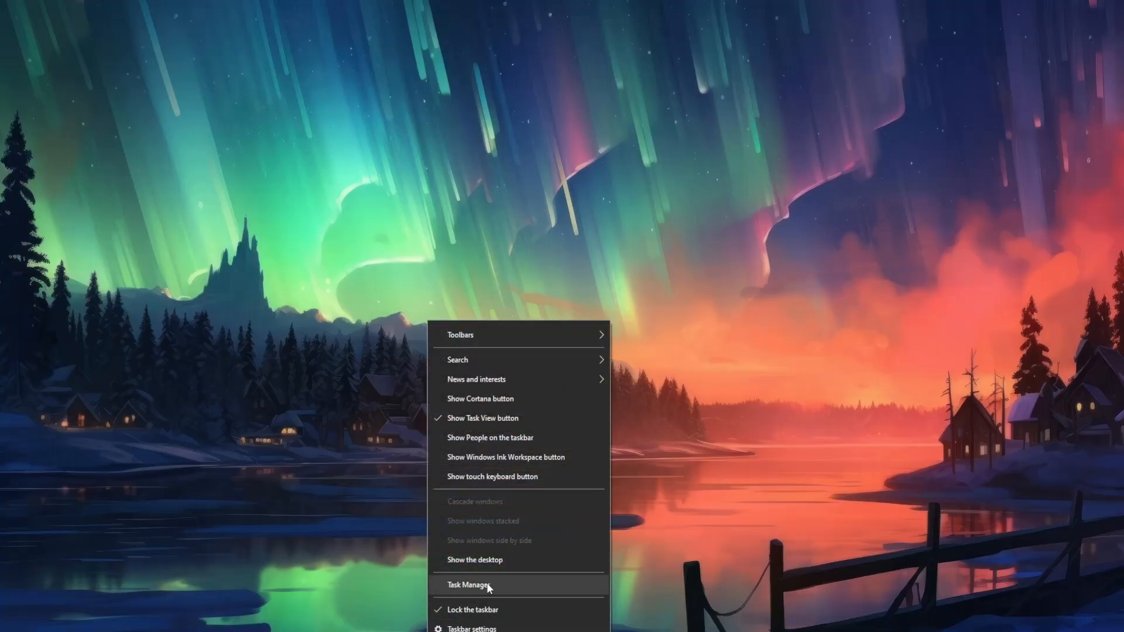
- Work through AMD Crash Defender Service, Family Safety Monitor and ExpressVPN Service in the process list
click(469, 585)
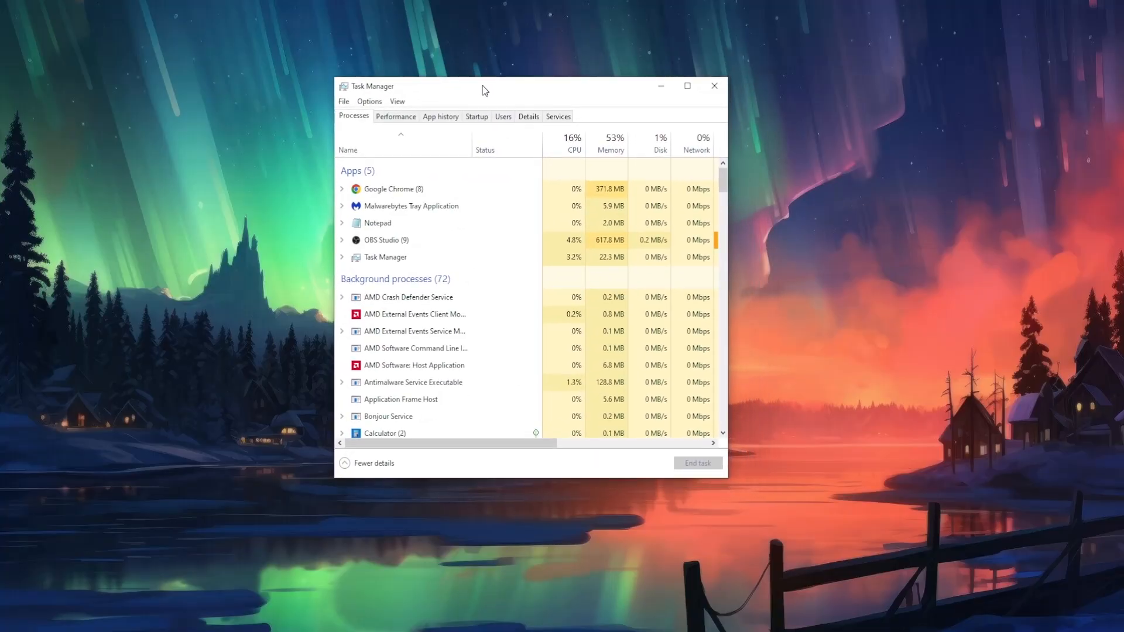
mouse_move(551, 147)
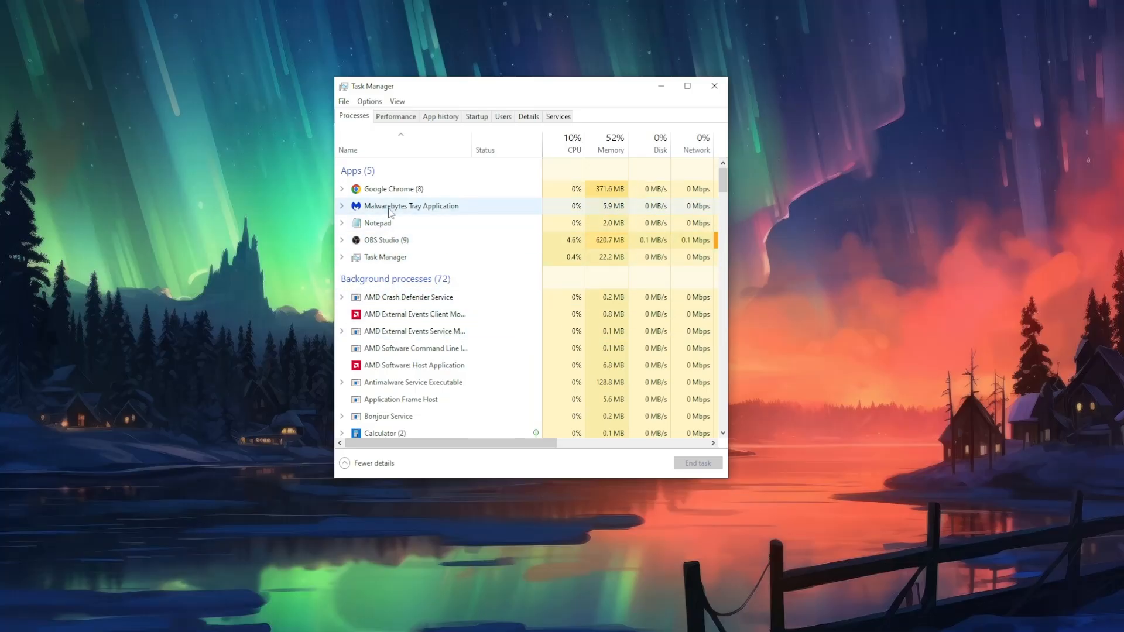
click(408, 297)
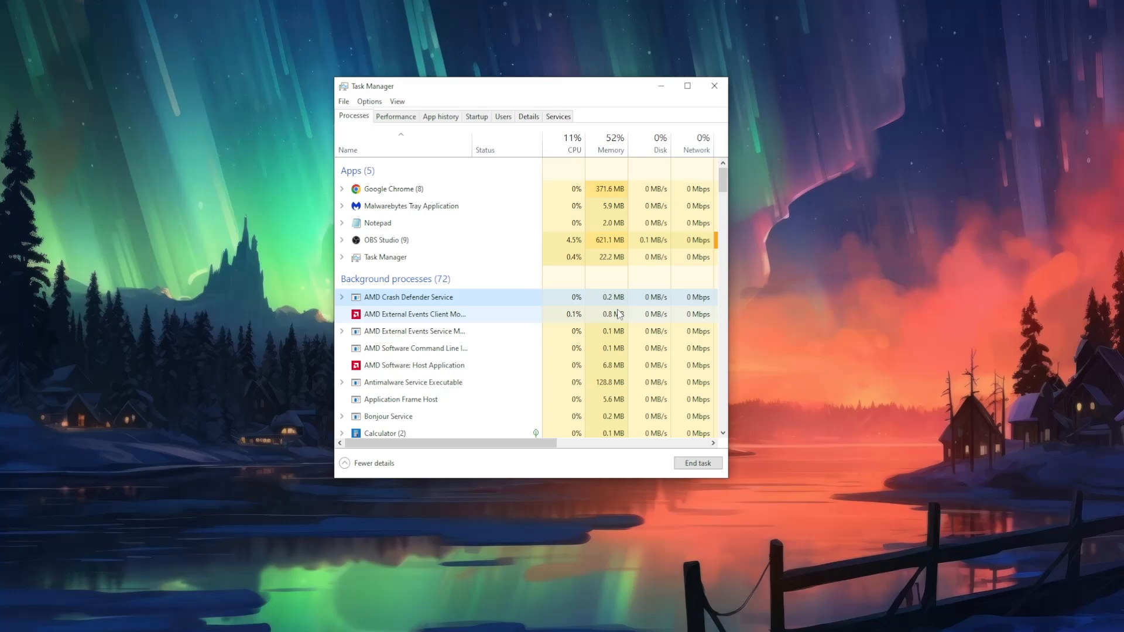
scroll(down, 3)
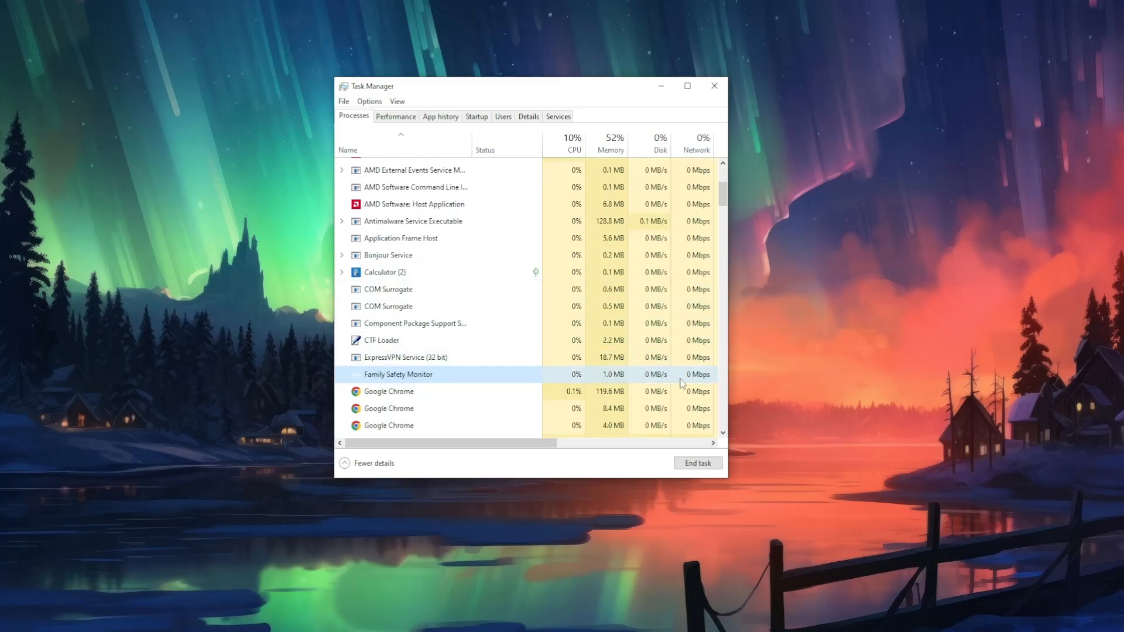
click(385, 272)
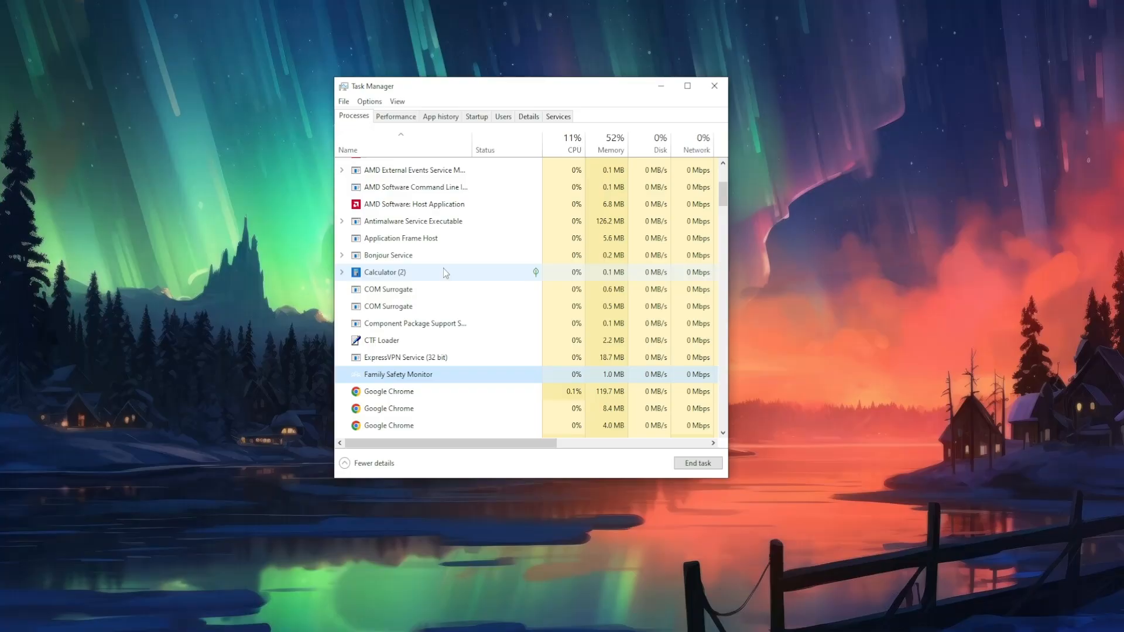
click(405, 357)
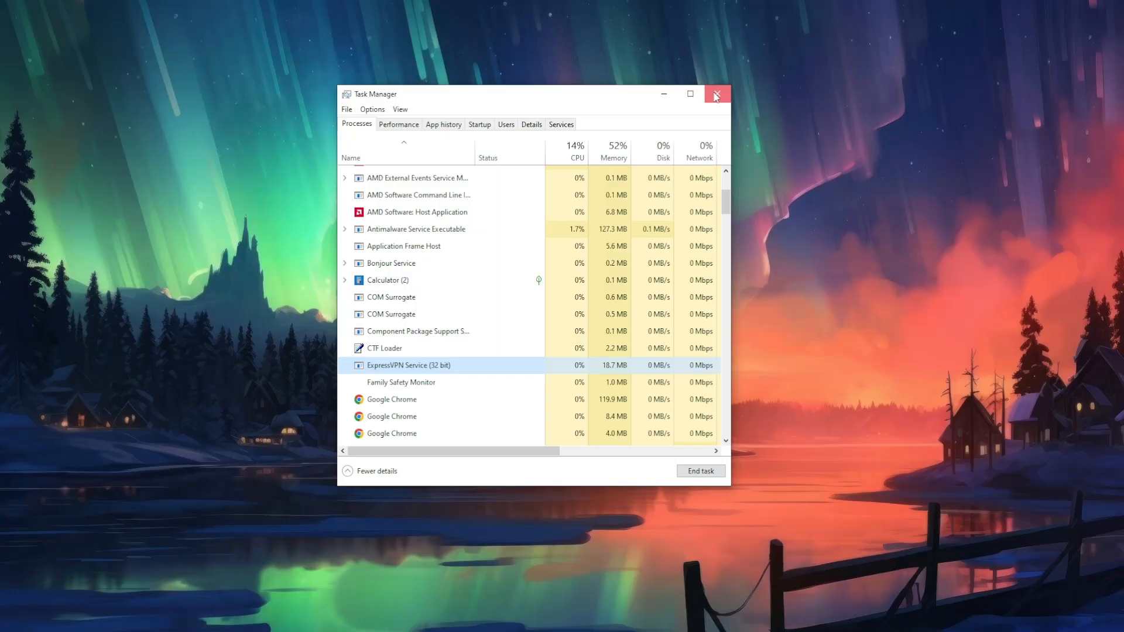
- Close Task Manager and bring up the taskbar search panel
click(717, 93)
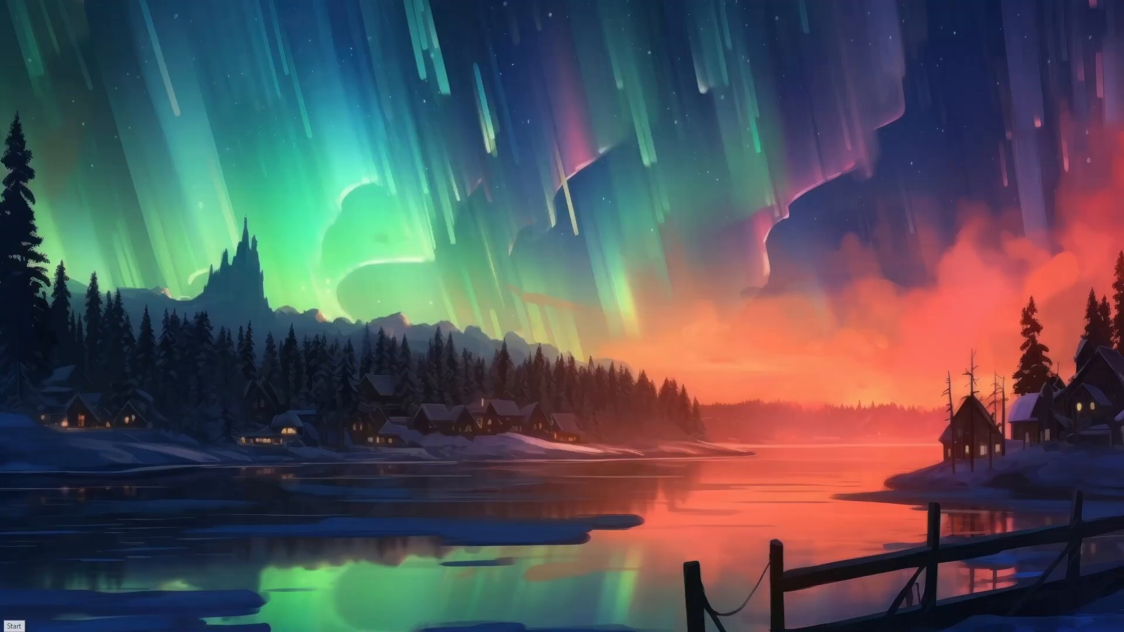
click(10, 621)
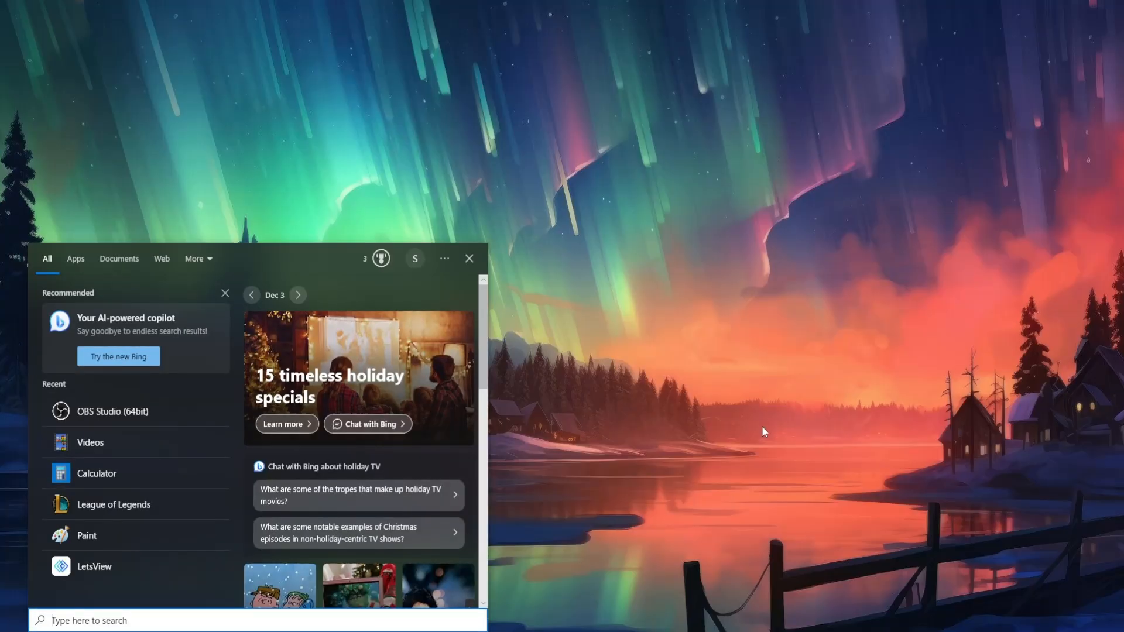
- Search 'add or remove programs' to reach the Apps & features page
text(add or remove programs)
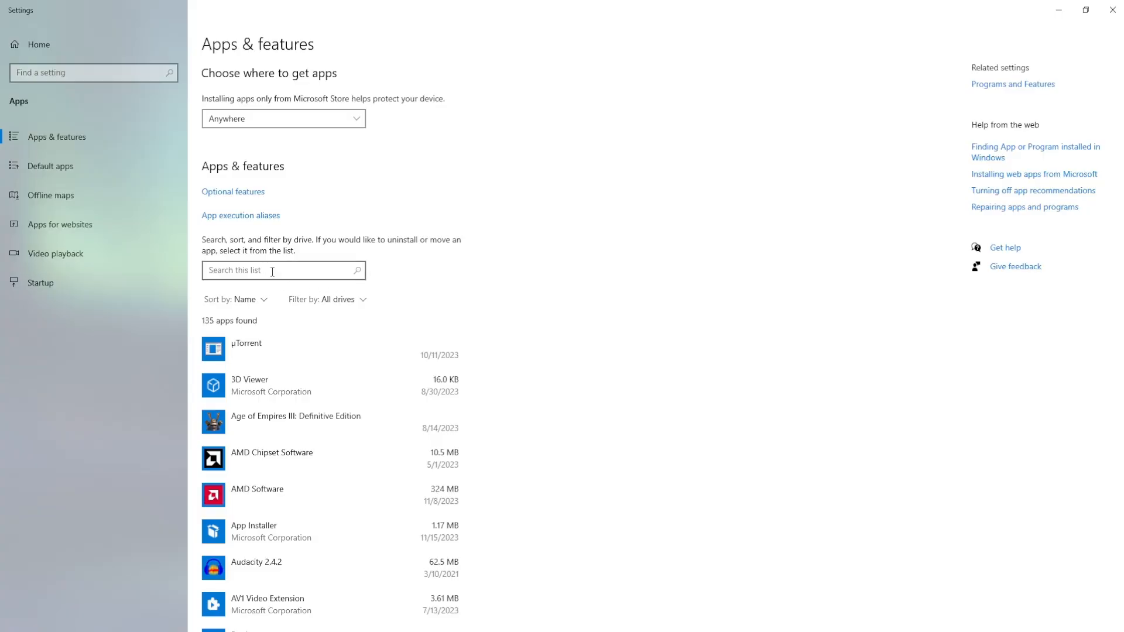
- Filter installed apps by 'roblox' and uninstall Roblox Player for PC GAMER
click(280, 271)
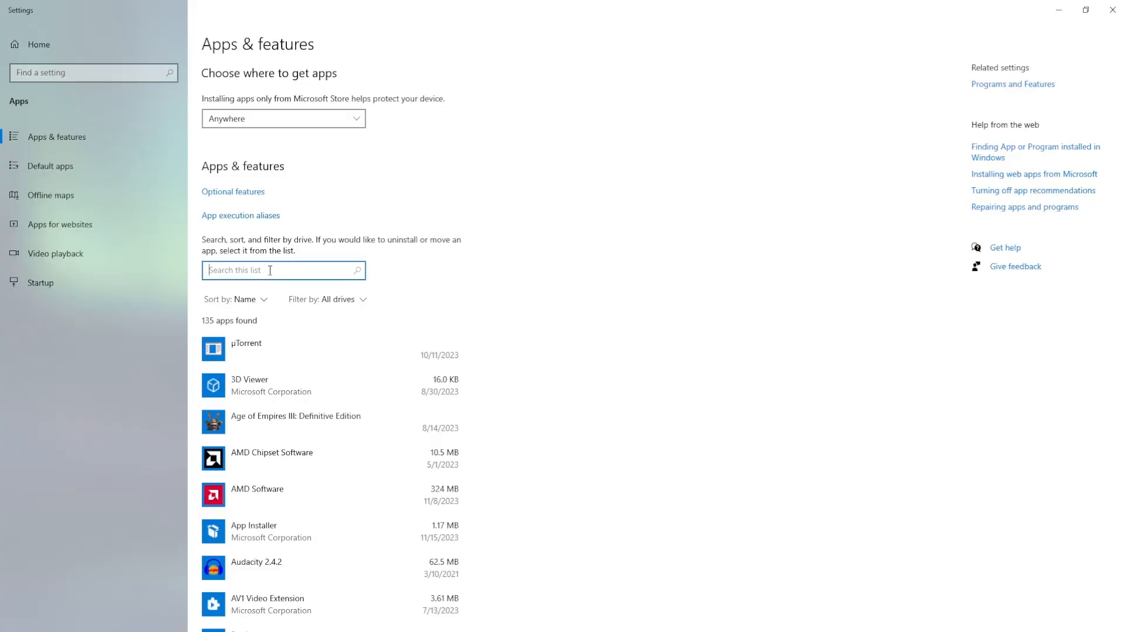
text(roblox)
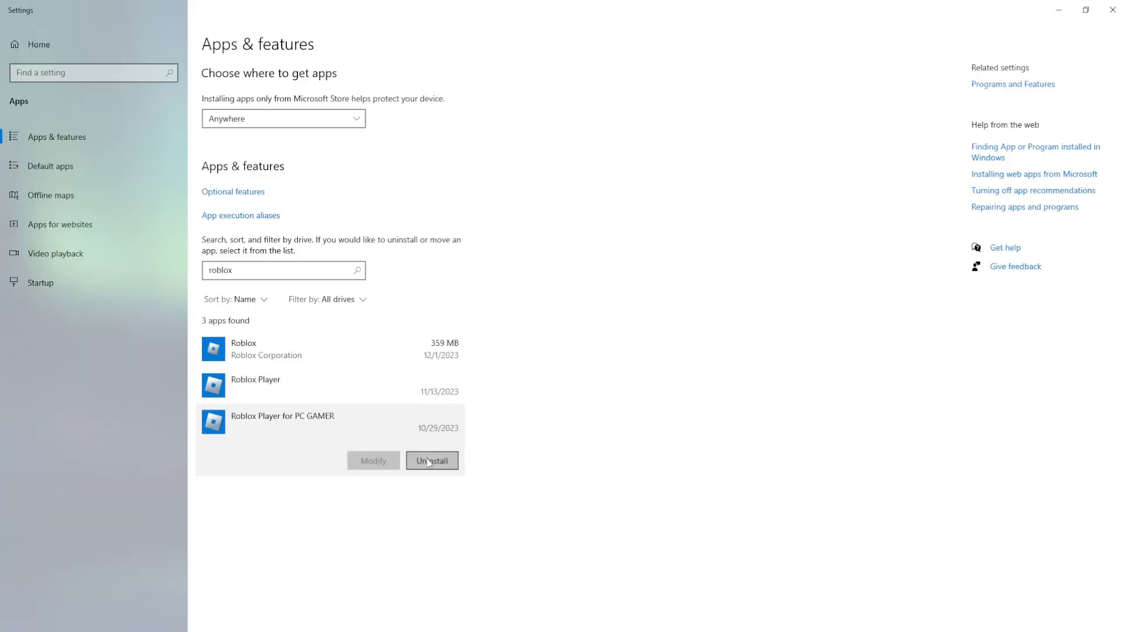
click(301, 349)
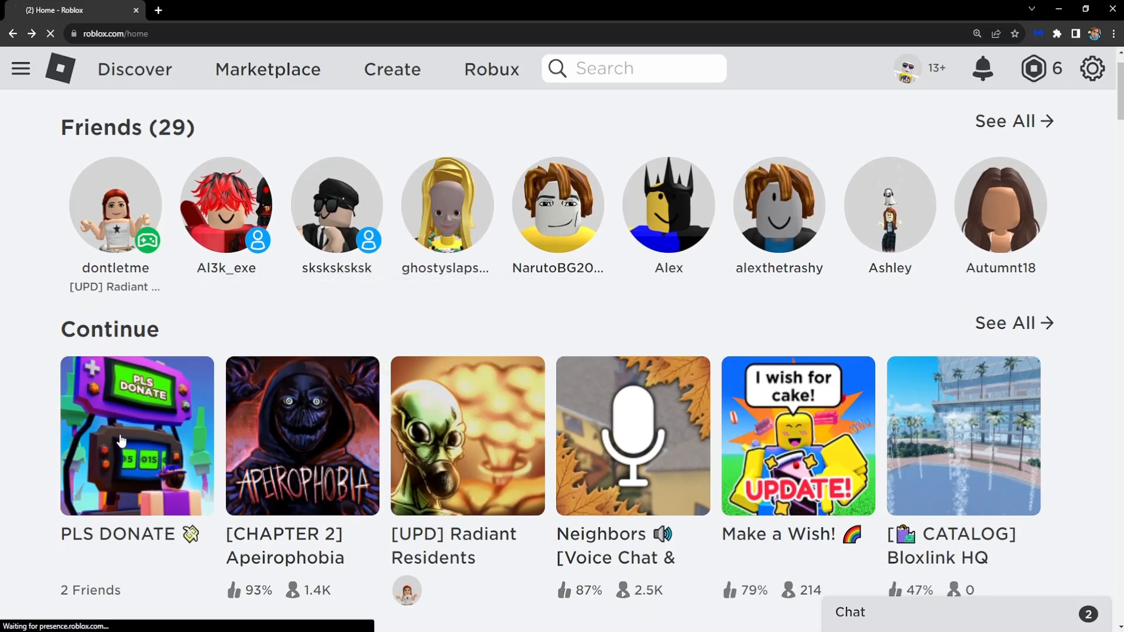
- Launch PLS DONATE, decline the Roblox client dialog and dismiss the install prompt
click(137, 436)
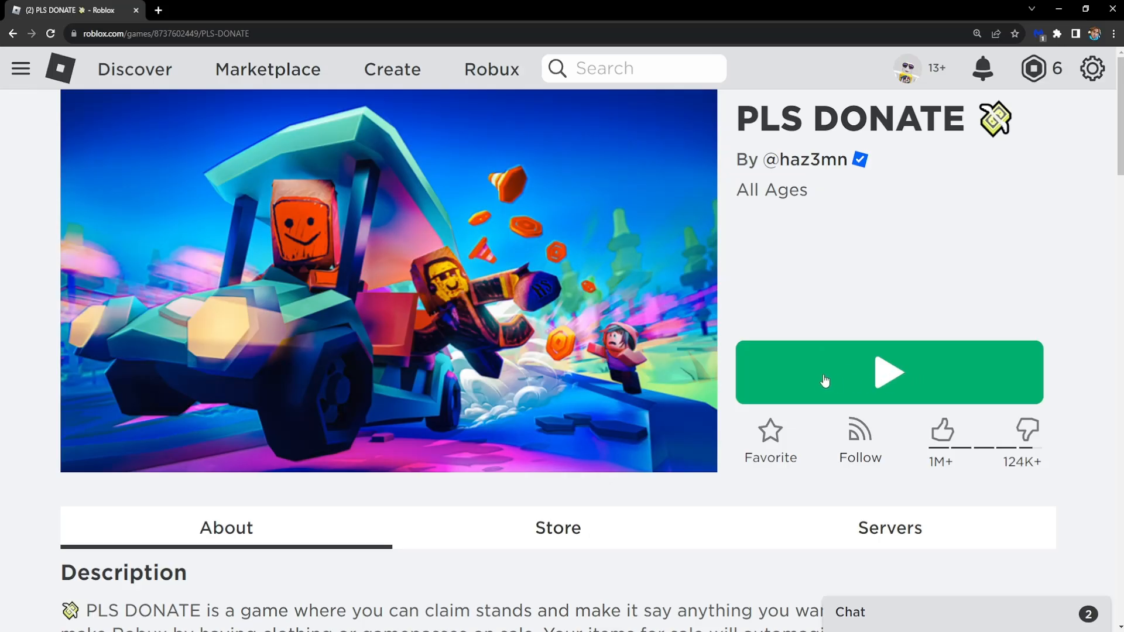
click(889, 372)
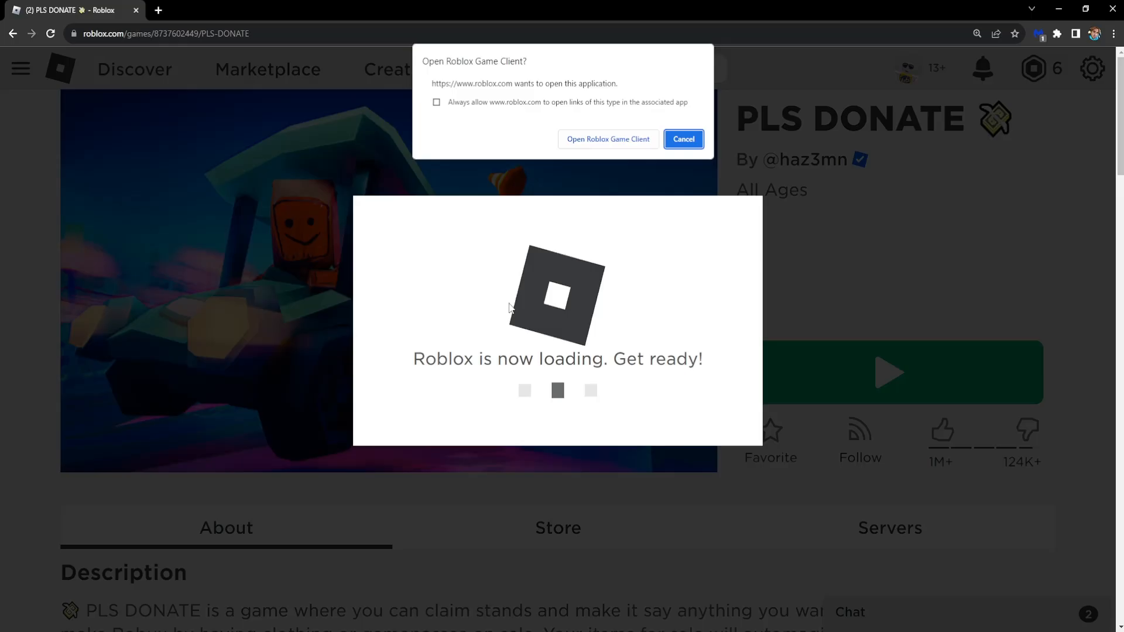
click(682, 139)
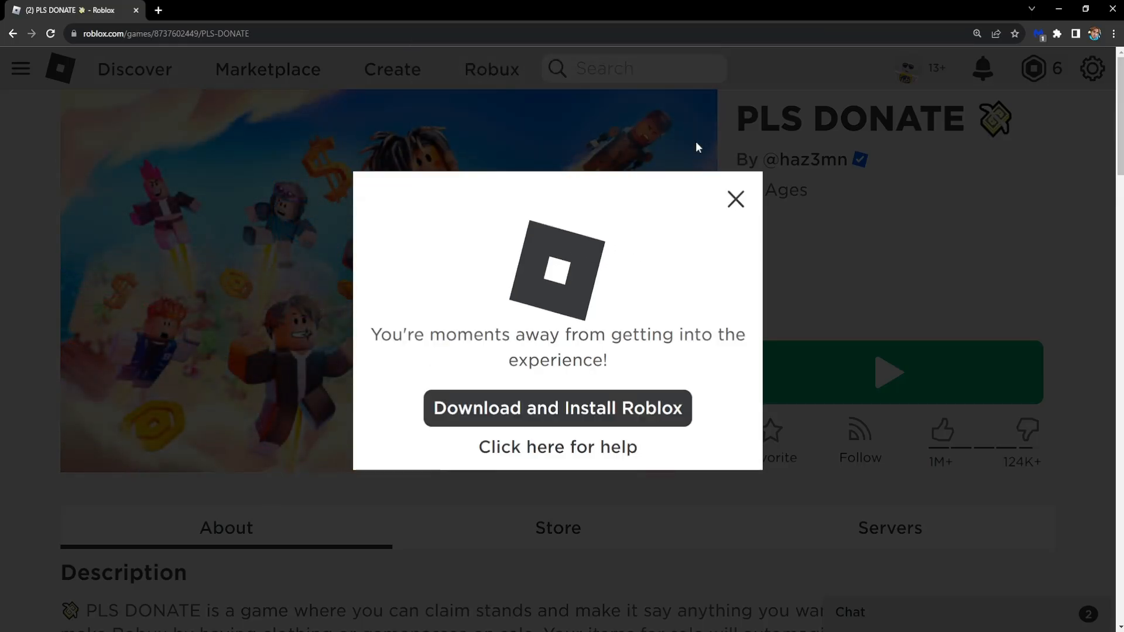
click(736, 199)
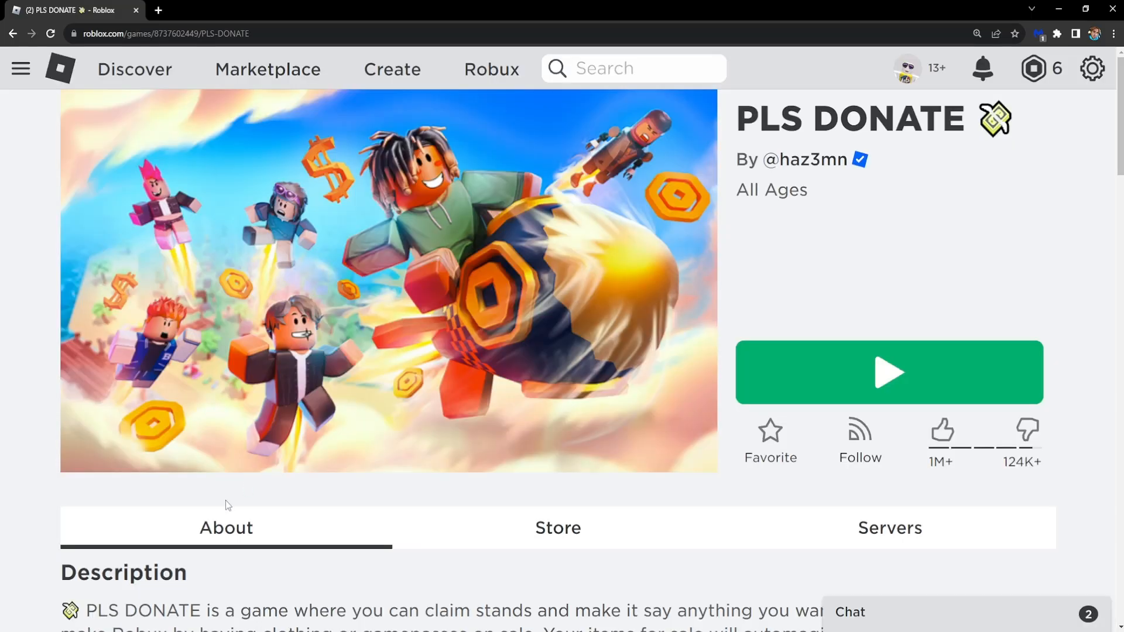